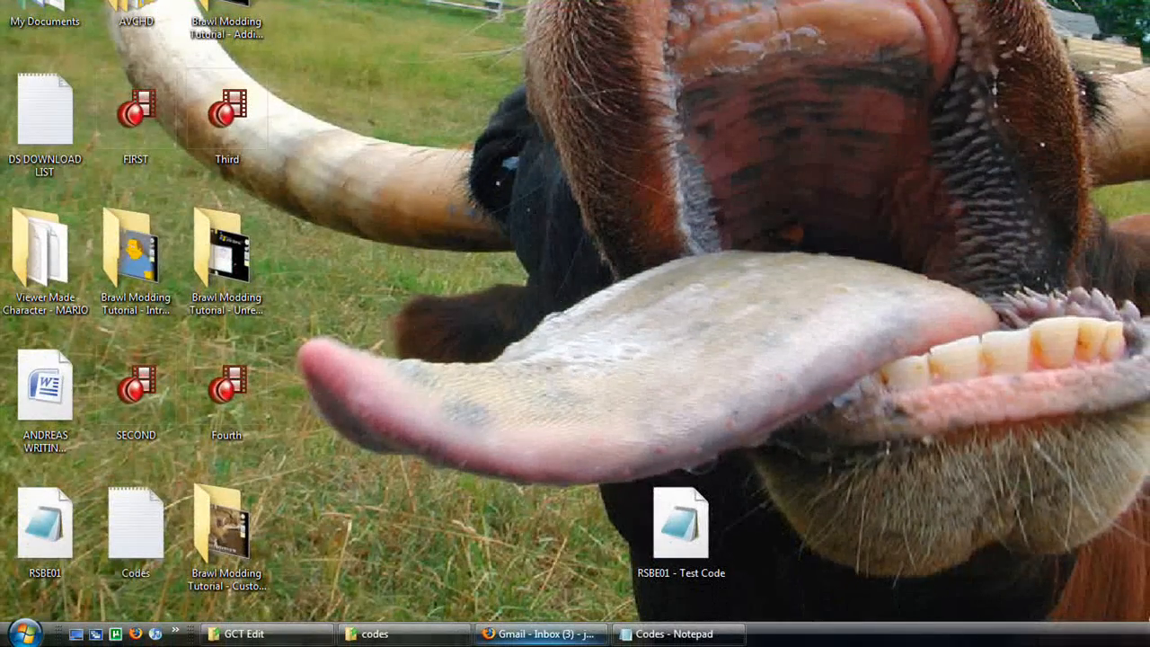
{"action": "mouse_move", "coordinate": [603, 582]}
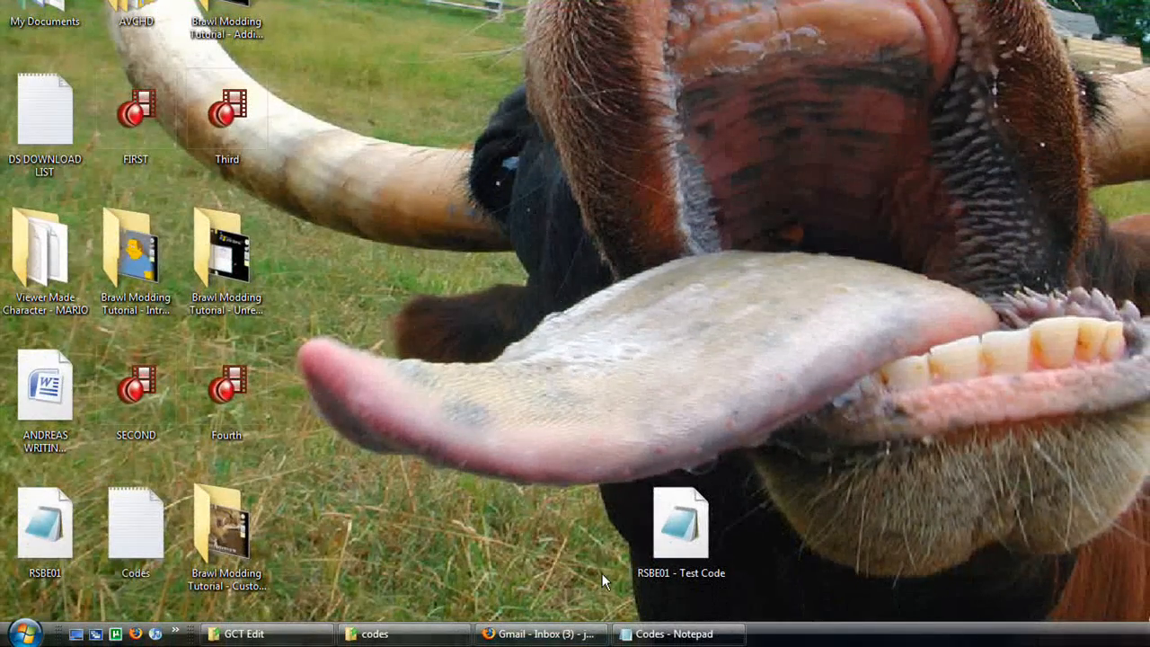
Bring up the GCT Edit folder inside Brawl+ and select GCTEdit.jar
{"action": "left_click", "coordinate": [244, 633]}
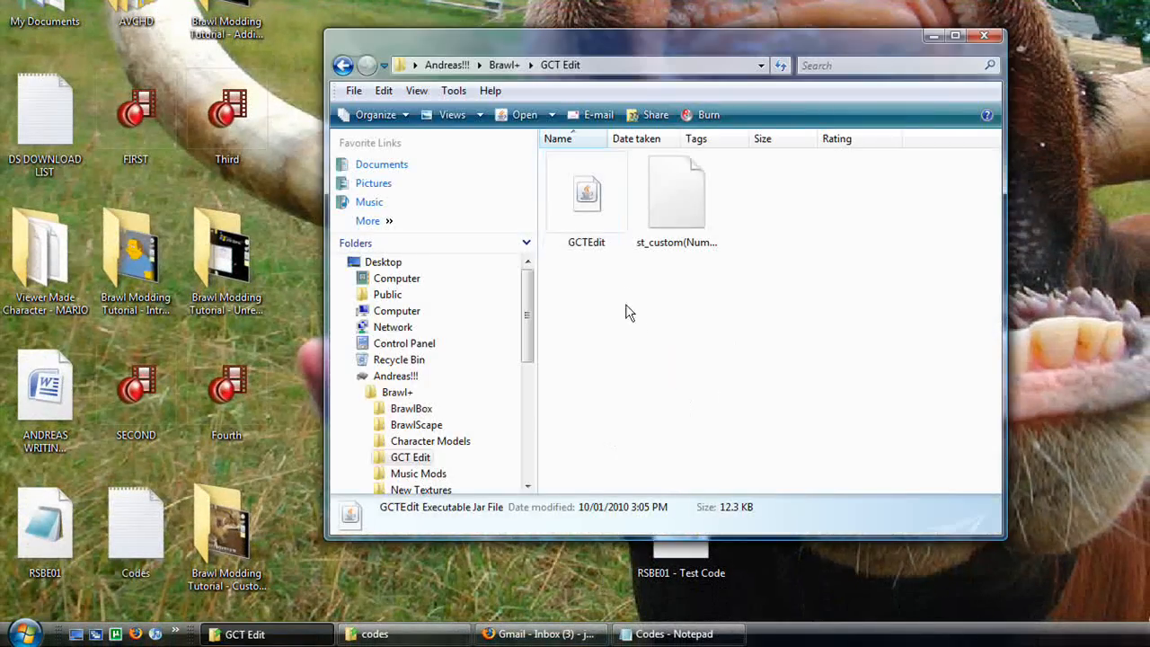
{"action": "left_click", "coordinate": [606, 296]}
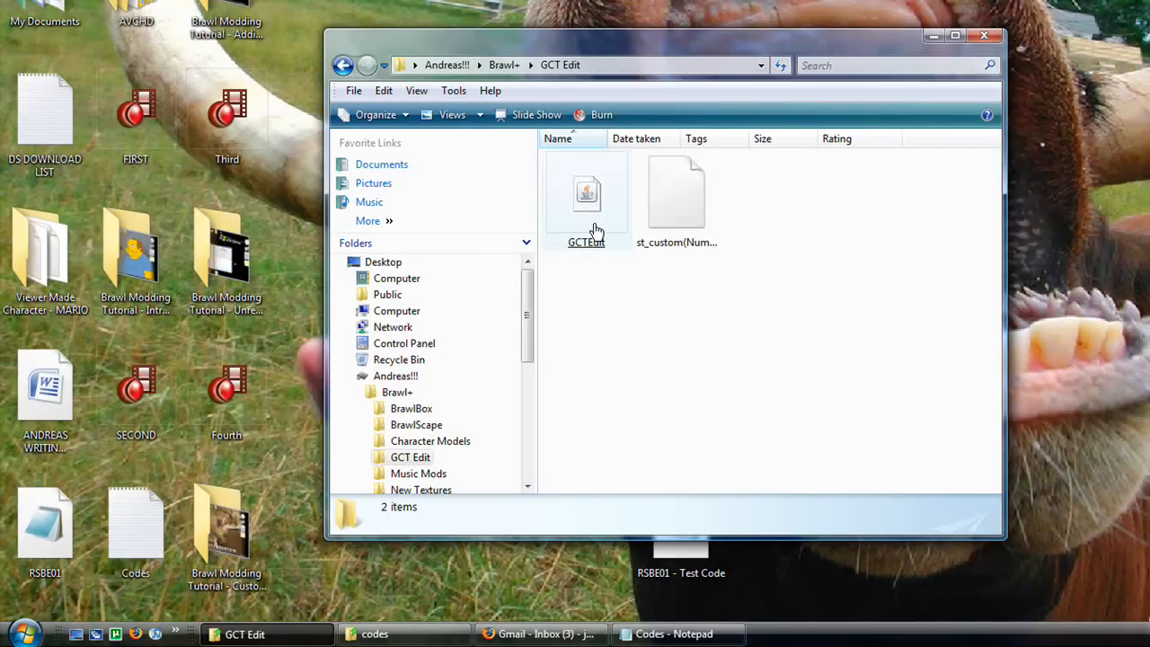
Launch GCTEdit and load the RSBE01 GCT file from the Desktop
{"action": "double_click", "coordinate": [586, 193]}
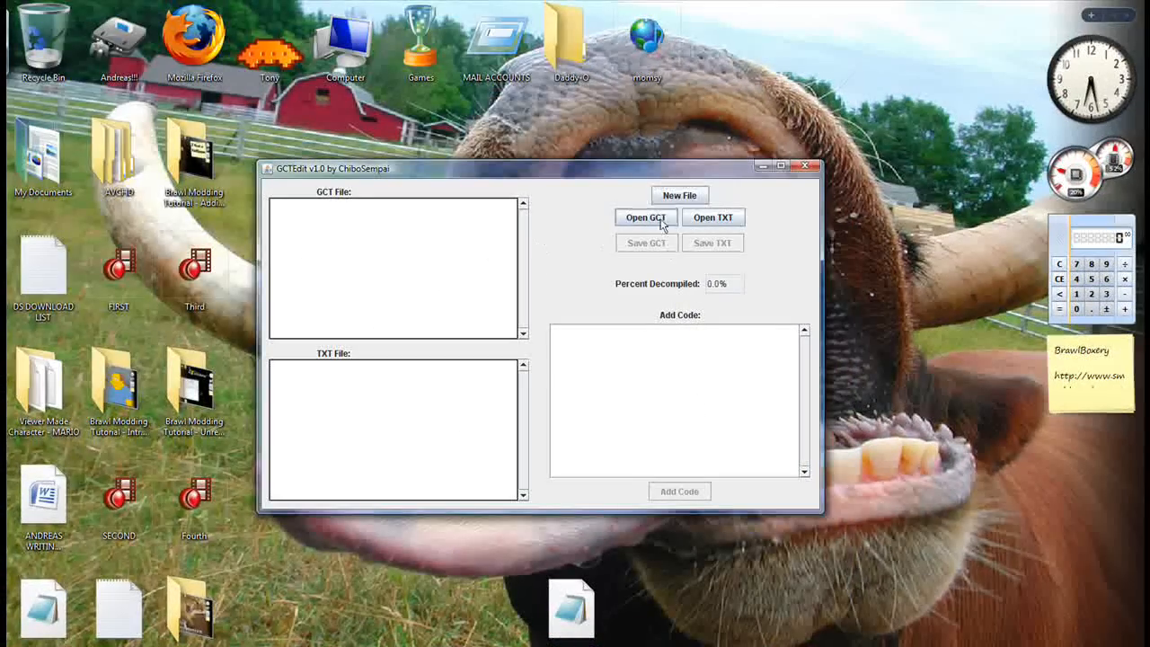
{"action": "left_click", "coordinate": [644, 217]}
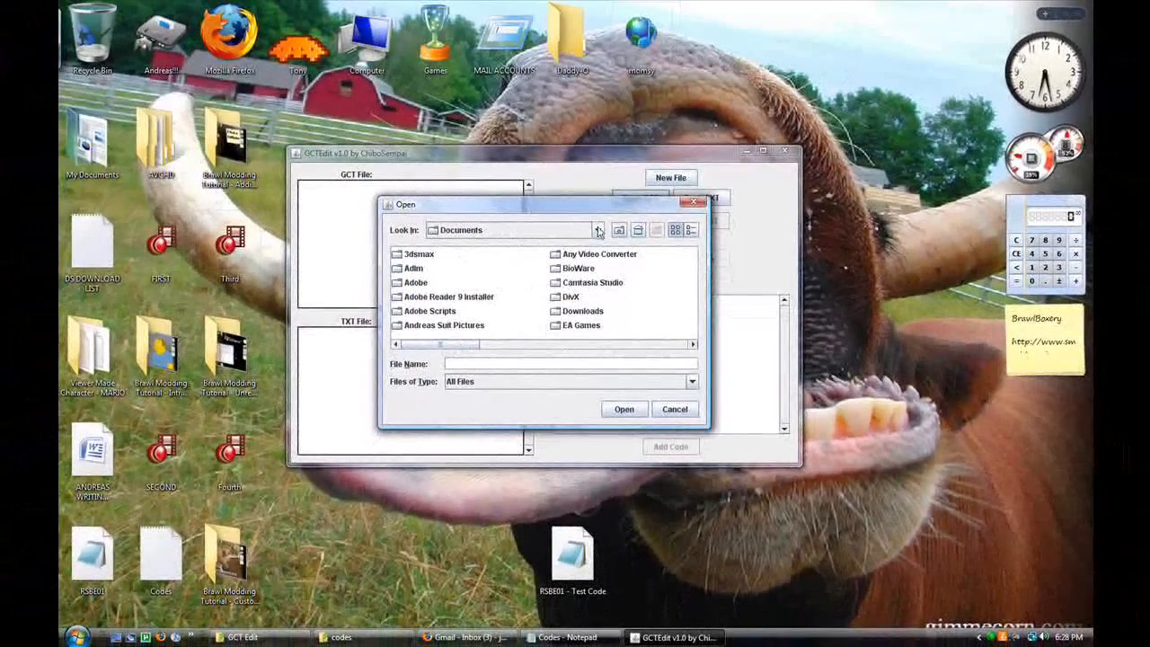
{"action": "left_click", "coordinate": [597, 230]}
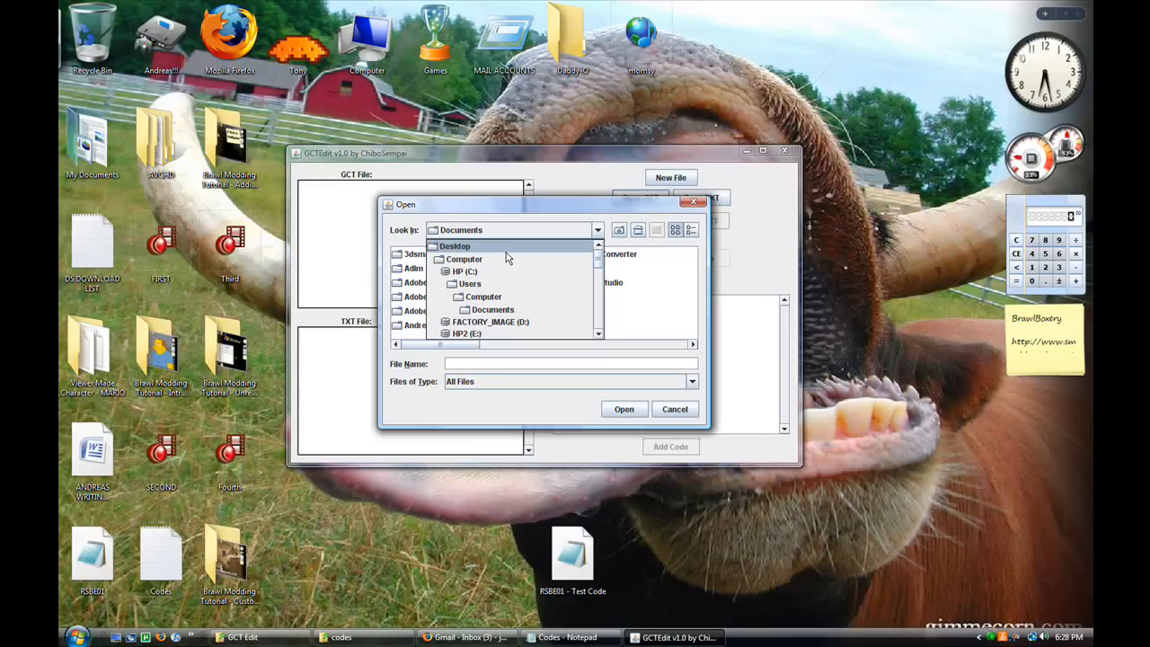
{"action": "left_click", "coordinate": [455, 246]}
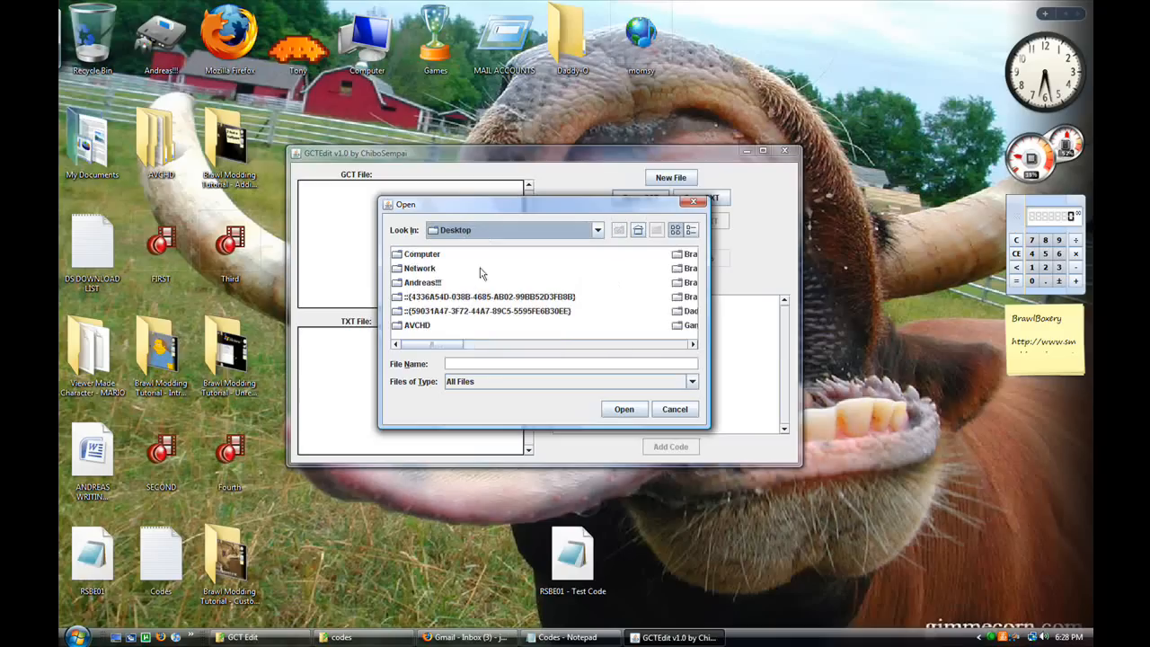
{"action": "left_click_drag", "start_coordinate": [431, 344], "coordinate": [552, 344]}
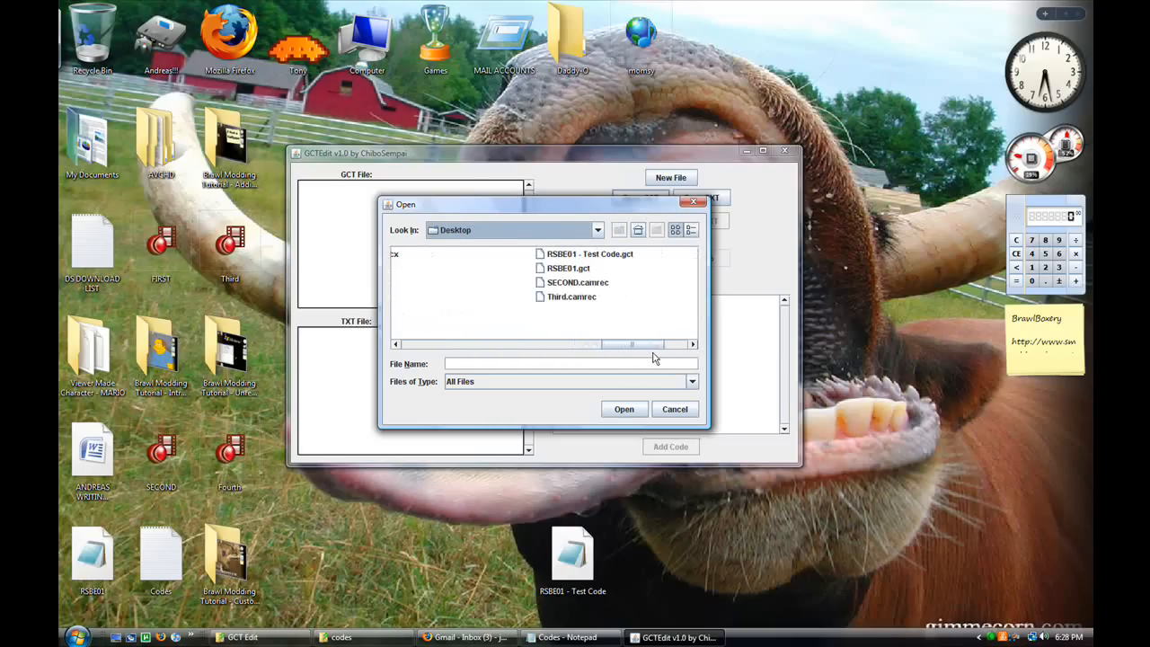
{"action": "left_click", "coordinate": [674, 409]}
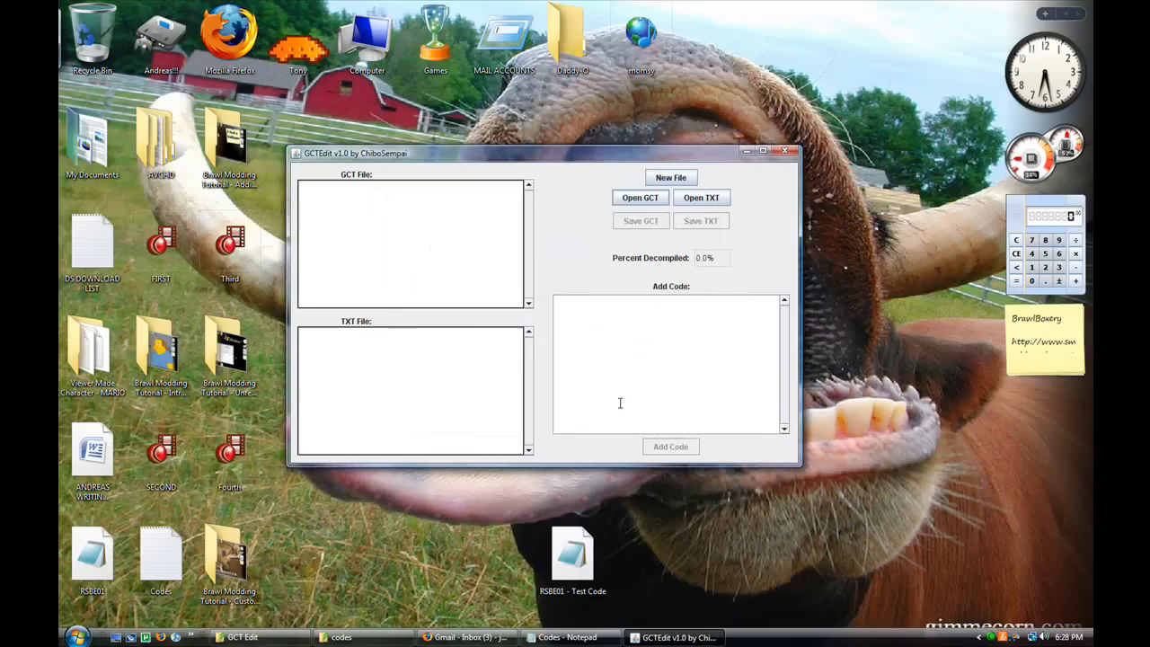
{"action": "left_click", "coordinate": [639, 196]}
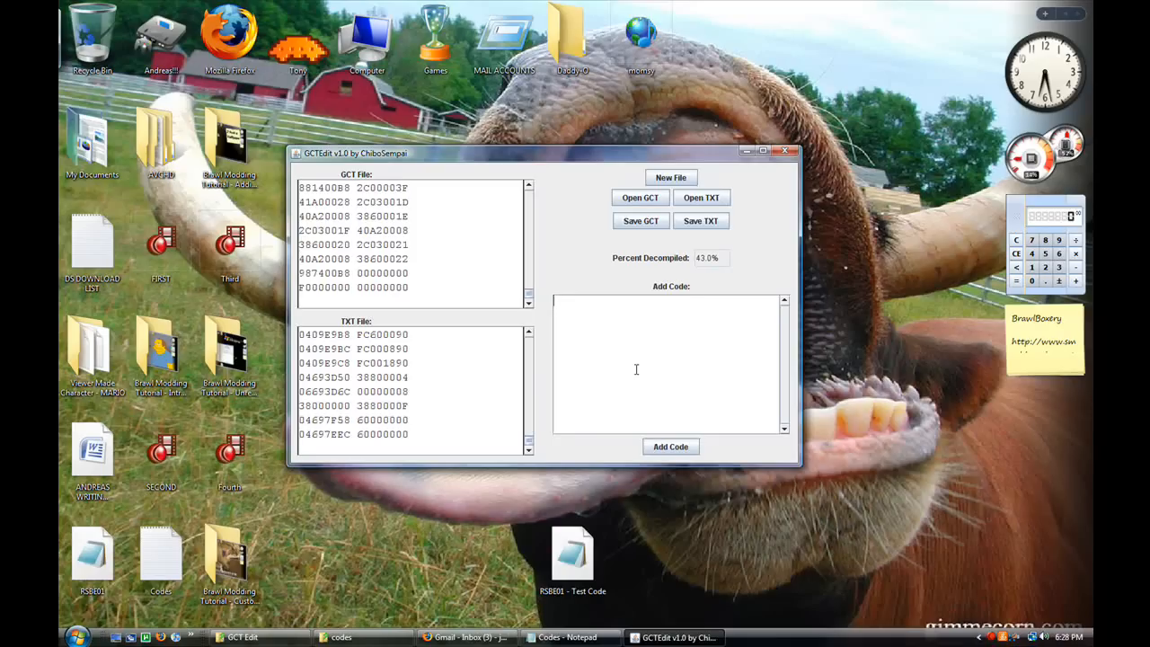
Switch to Codes - Notepad and copy the code lines into GCTEdit's Add Code box
{"action": "left_click", "coordinate": [566, 636]}
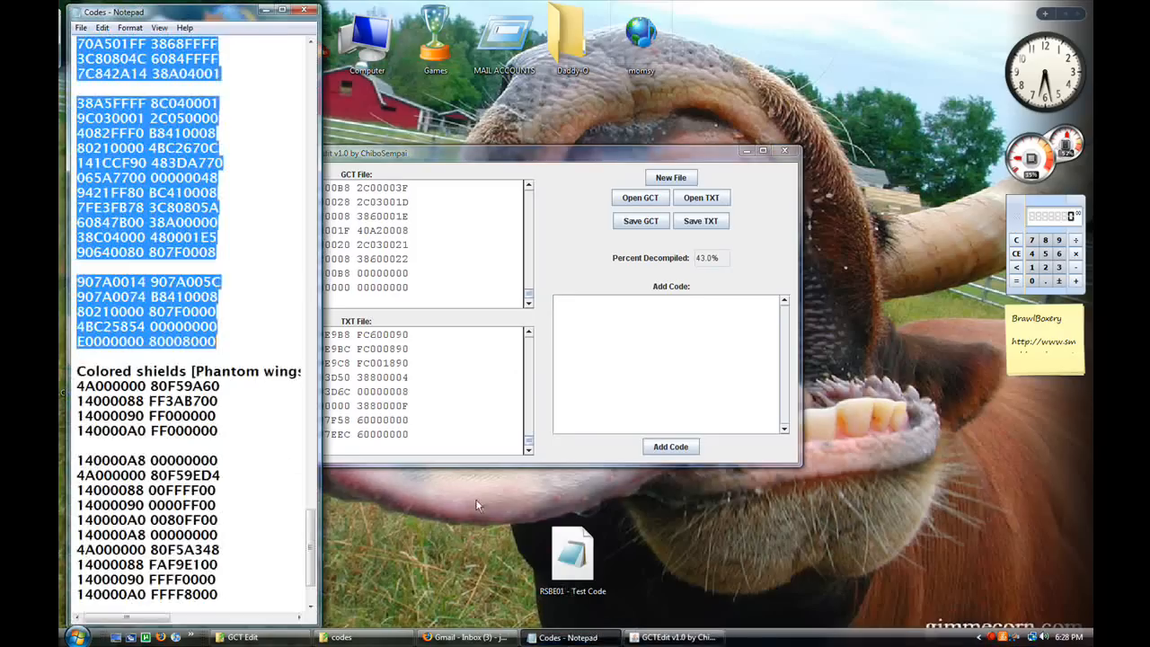
{"action": "scroll", "scroll_direction": "down", "scroll_amount": 3}
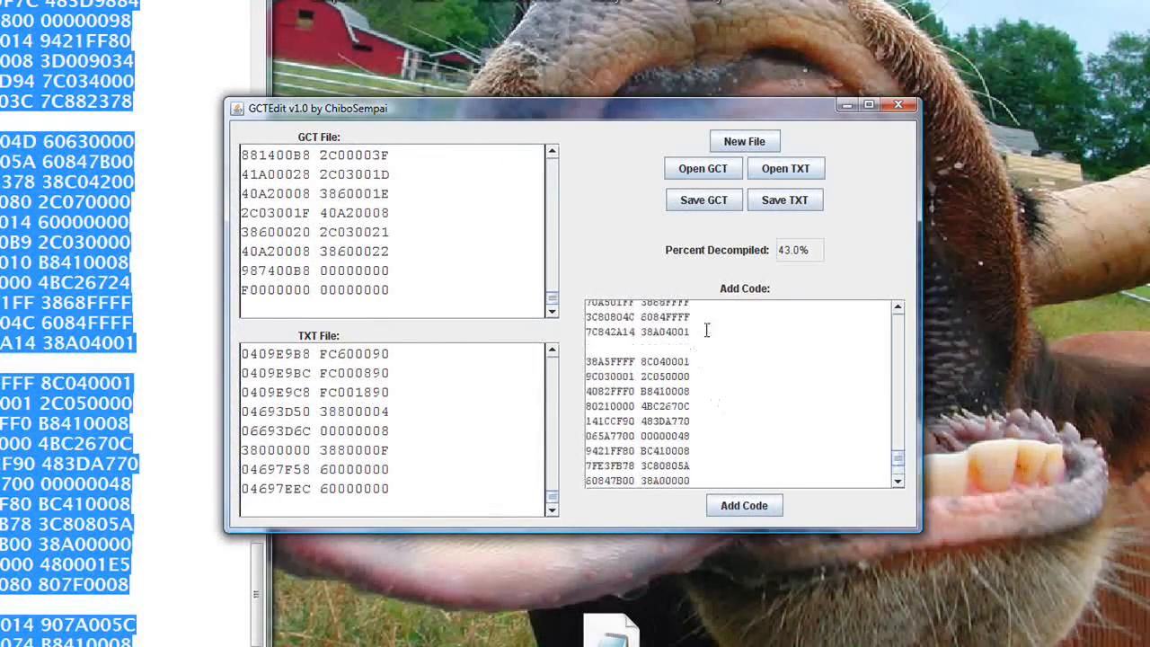
{"action": "scroll", "scroll_direction": "down", "scroll_amount": 3}
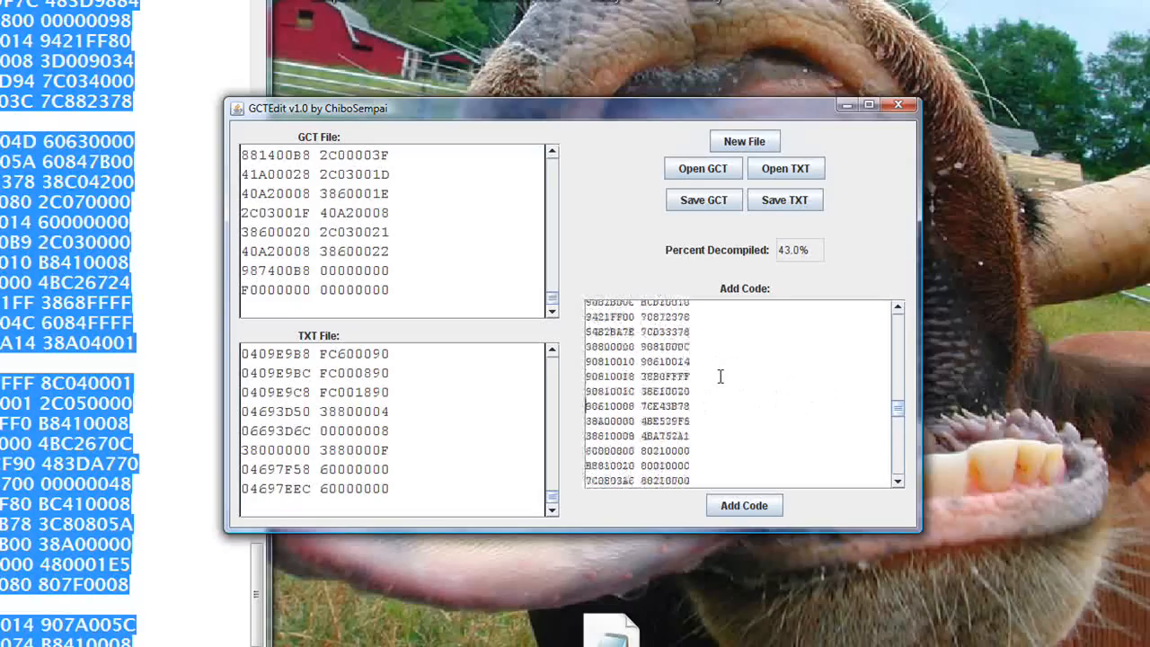
{"action": "scroll", "scroll_direction": "down", "scroll_amount": 3}
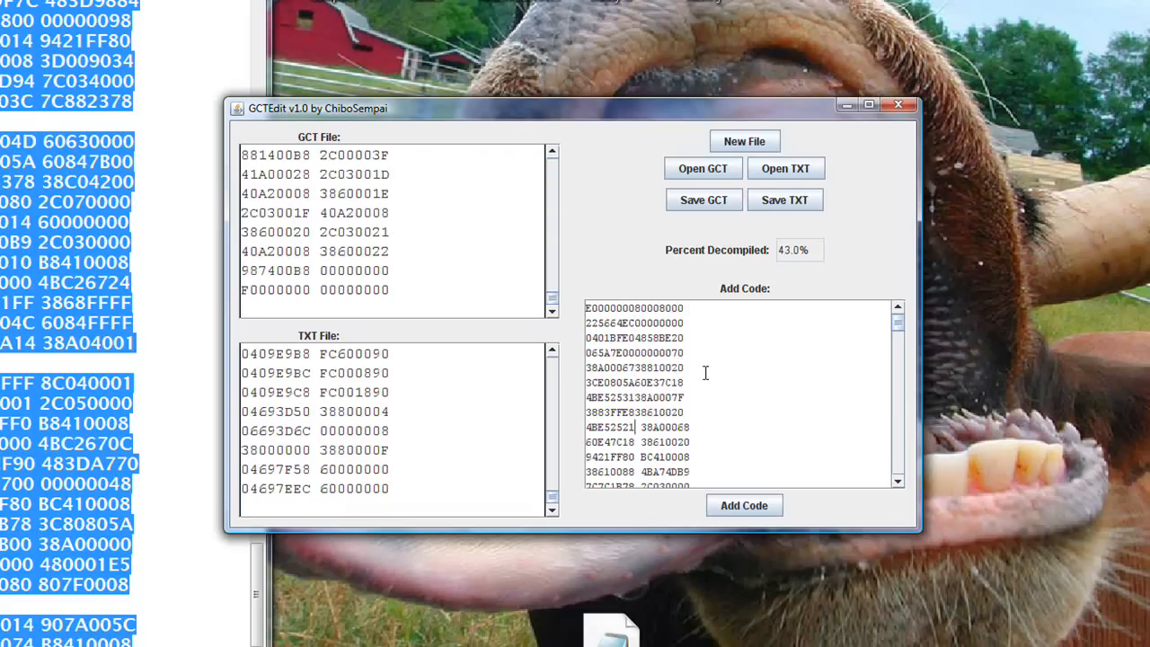
Scroll through the pasted File Patch Code, deleting line breaks to form one hex block
{"action": "scroll", "scroll_direction": "down", "scroll_amount": 3}
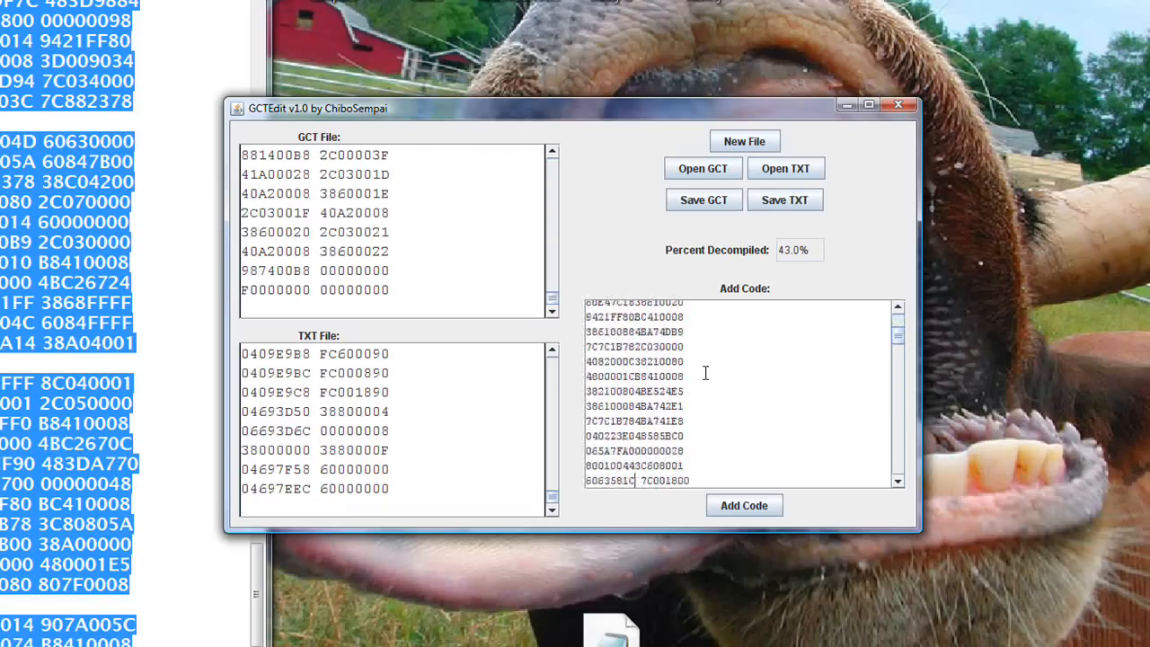
{"action": "scroll", "scroll_direction": "down", "scroll_amount": 3}
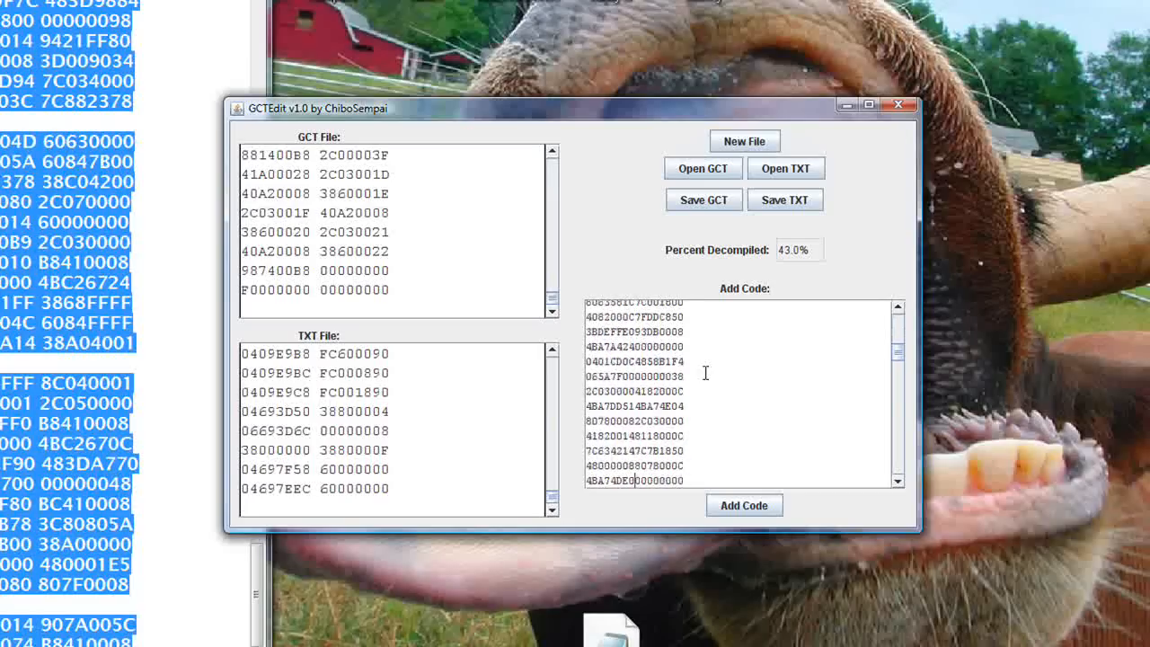
{"action": "scroll", "scroll_direction": "down", "scroll_amount": 3}
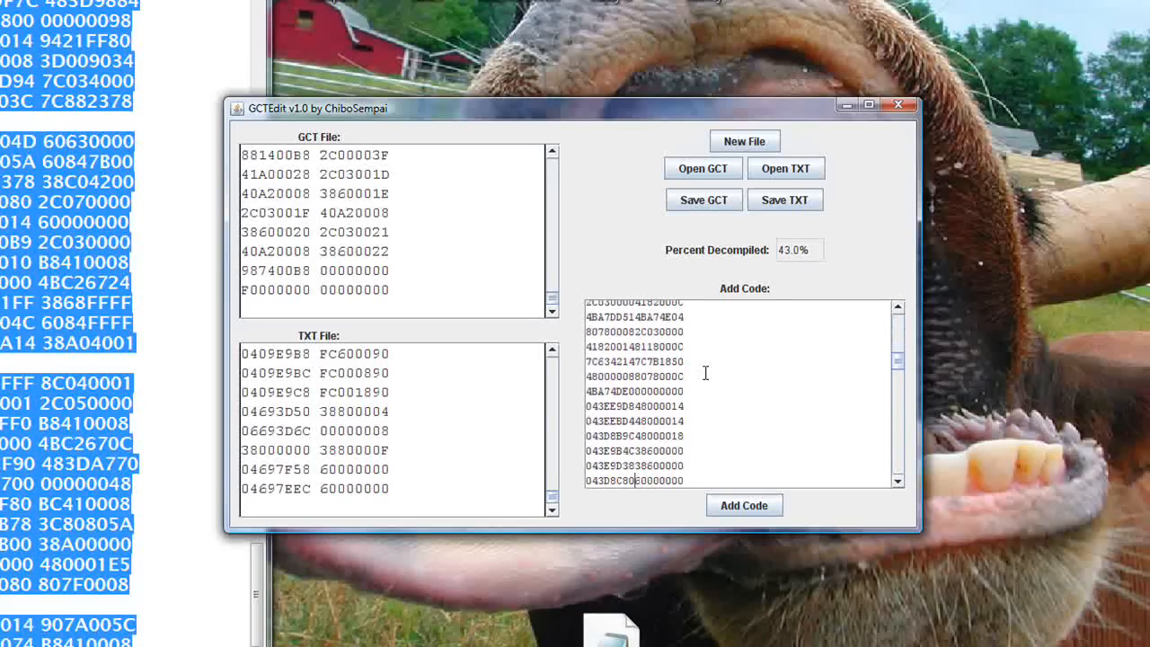
{"action": "scroll", "scroll_direction": "down", "scroll_amount": 3}
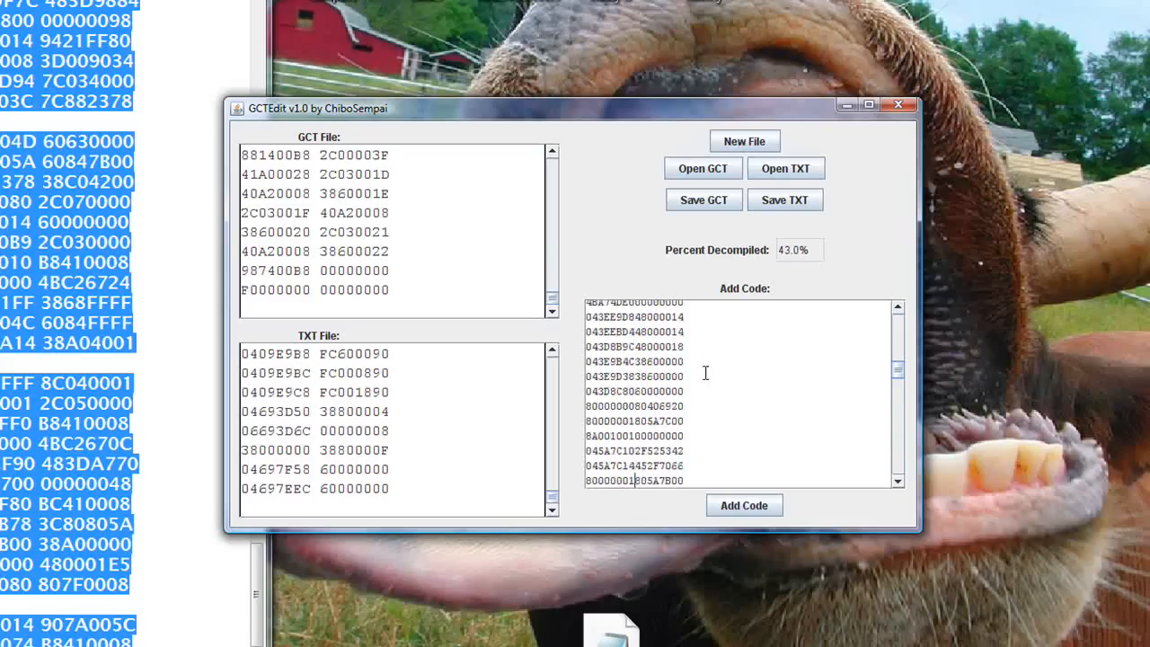
{"action": "scroll", "scroll_direction": "down", "scroll_amount": 3}
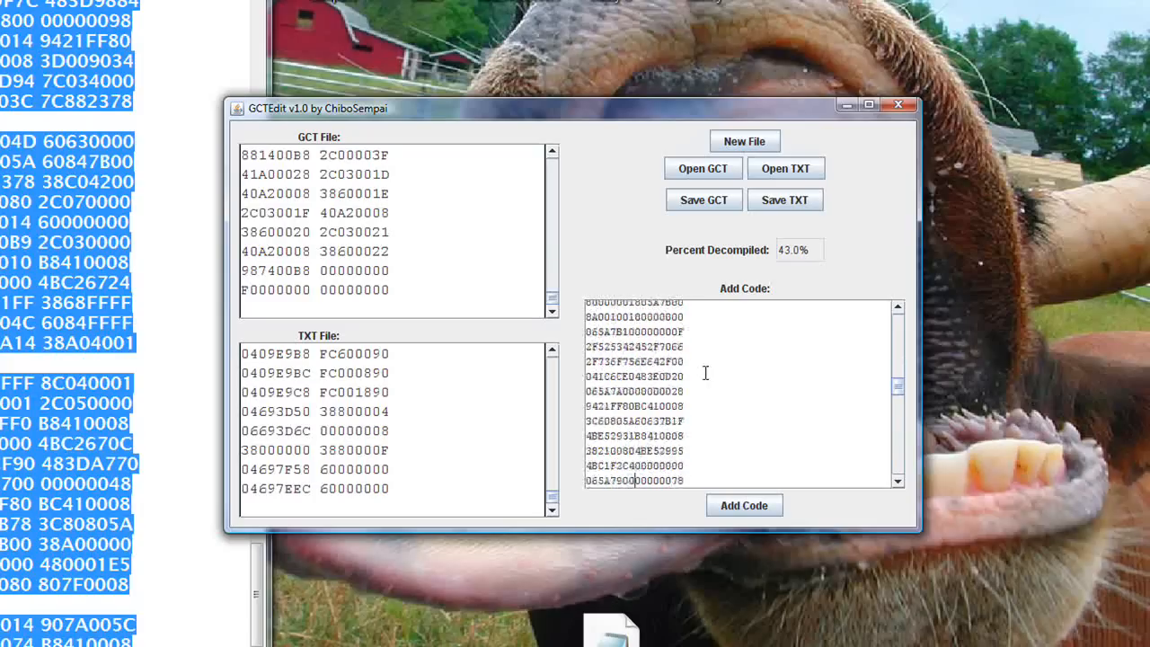
{"action": "scroll", "scroll_direction": "down", "scroll_amount": 3}
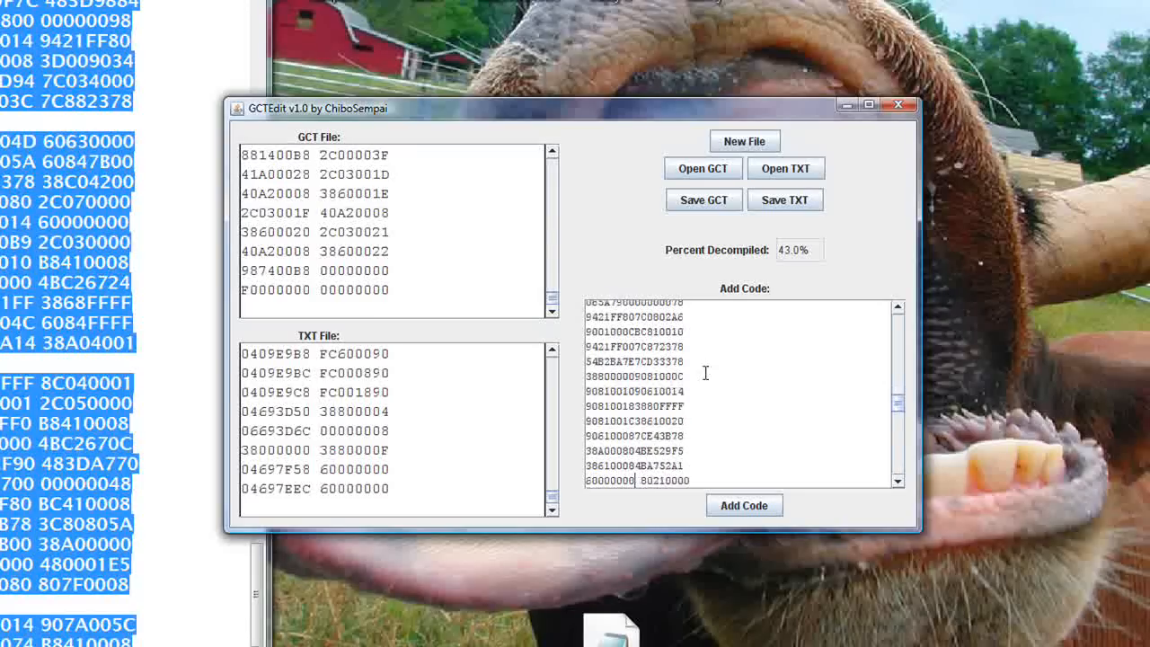
{"action": "scroll", "scroll_direction": "down", "scroll_amount": 3}
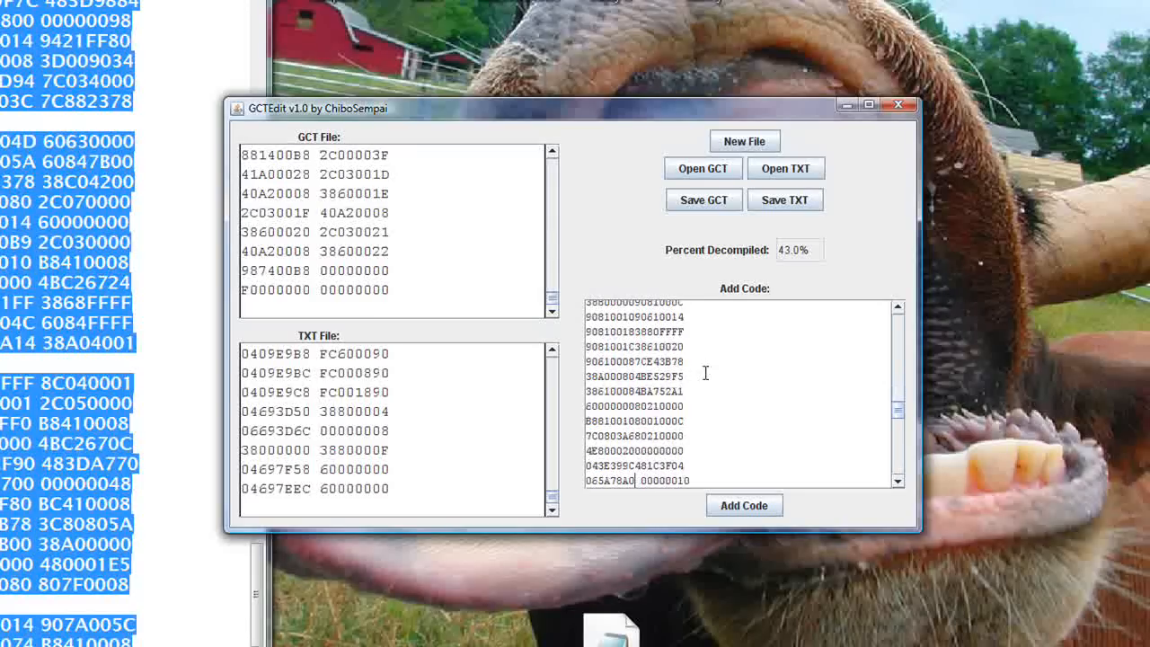
{"action": "scroll", "scroll_direction": "down", "scroll_amount": 3}
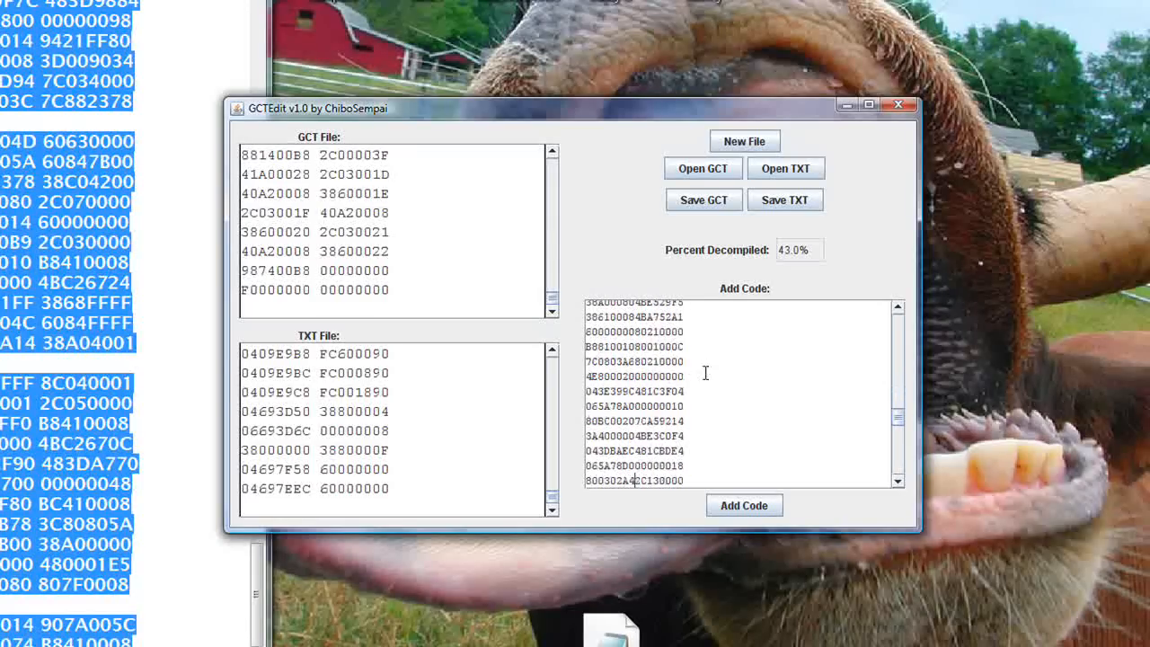
{"action": "scroll", "scroll_direction": "down", "scroll_amount": 3}
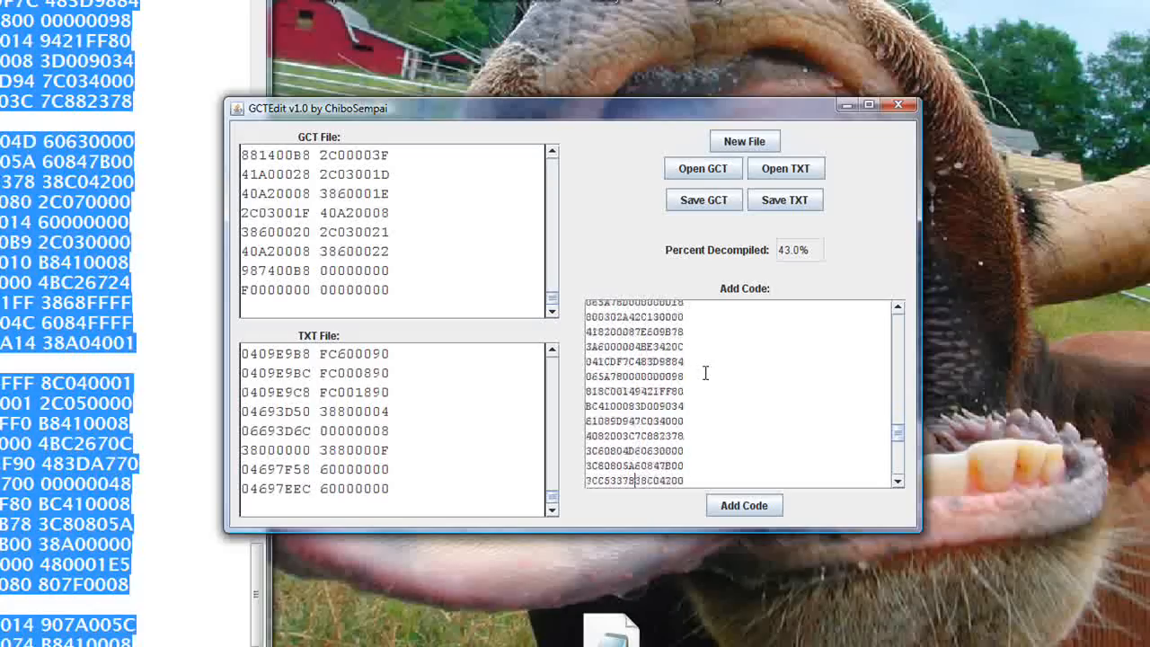
{"action": "scroll", "scroll_direction": "down", "scroll_amount": 3}
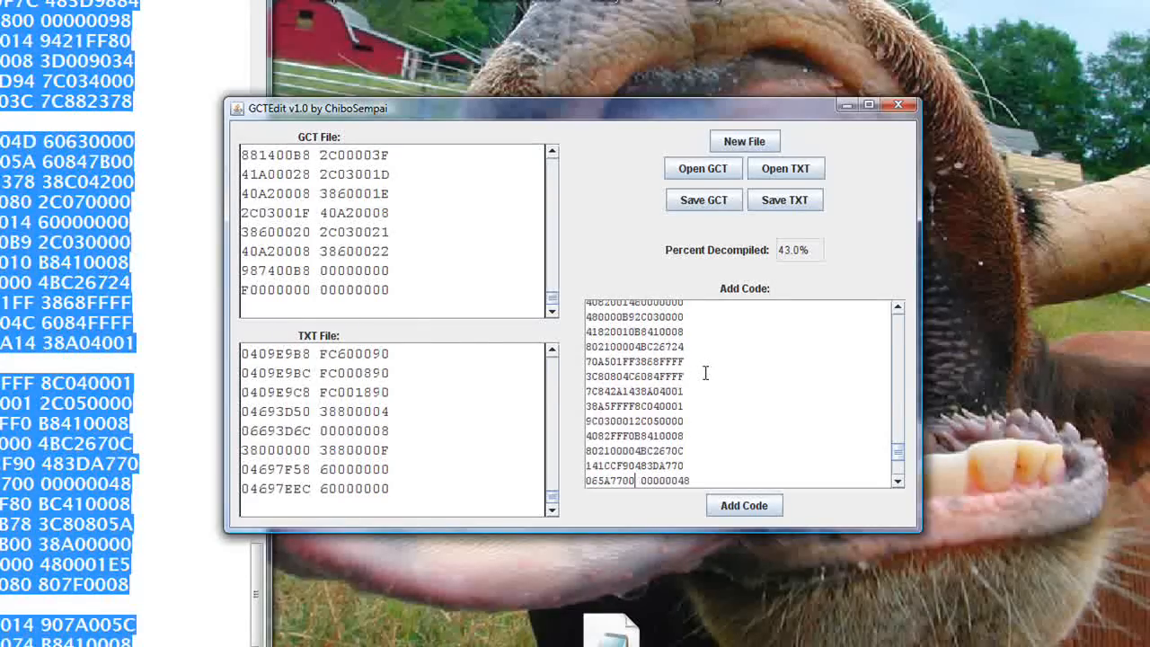
{"action": "scroll", "scroll_direction": "down", "scroll_amount": 3}
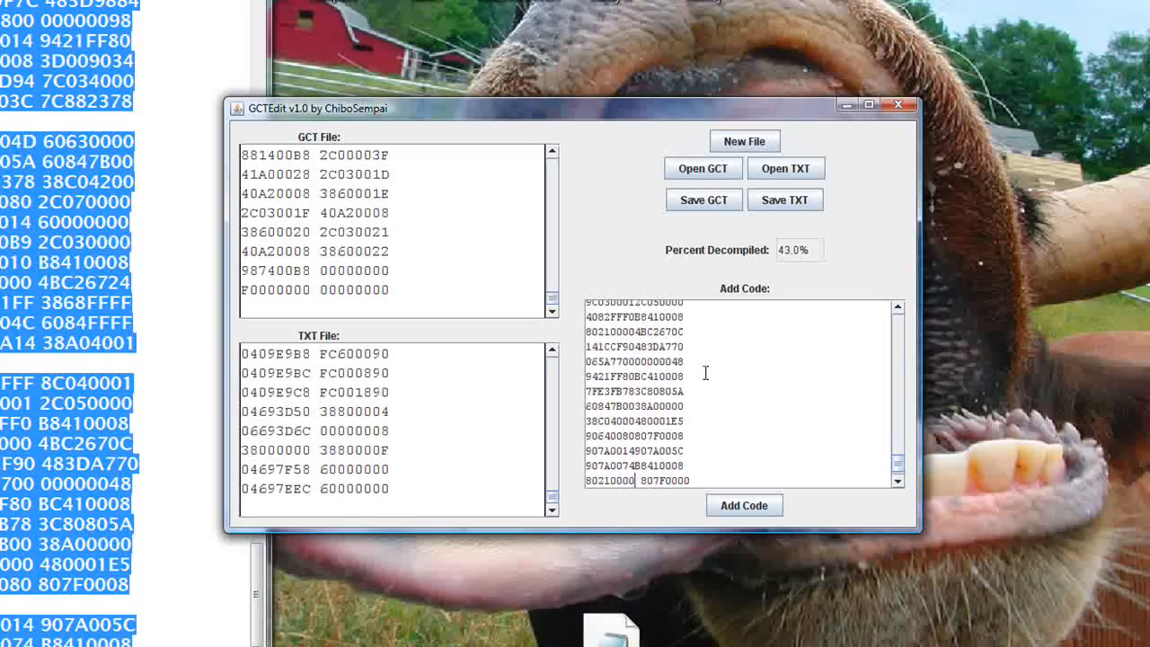
{"action": "scroll", "scroll_direction": "down", "scroll_amount": 3}
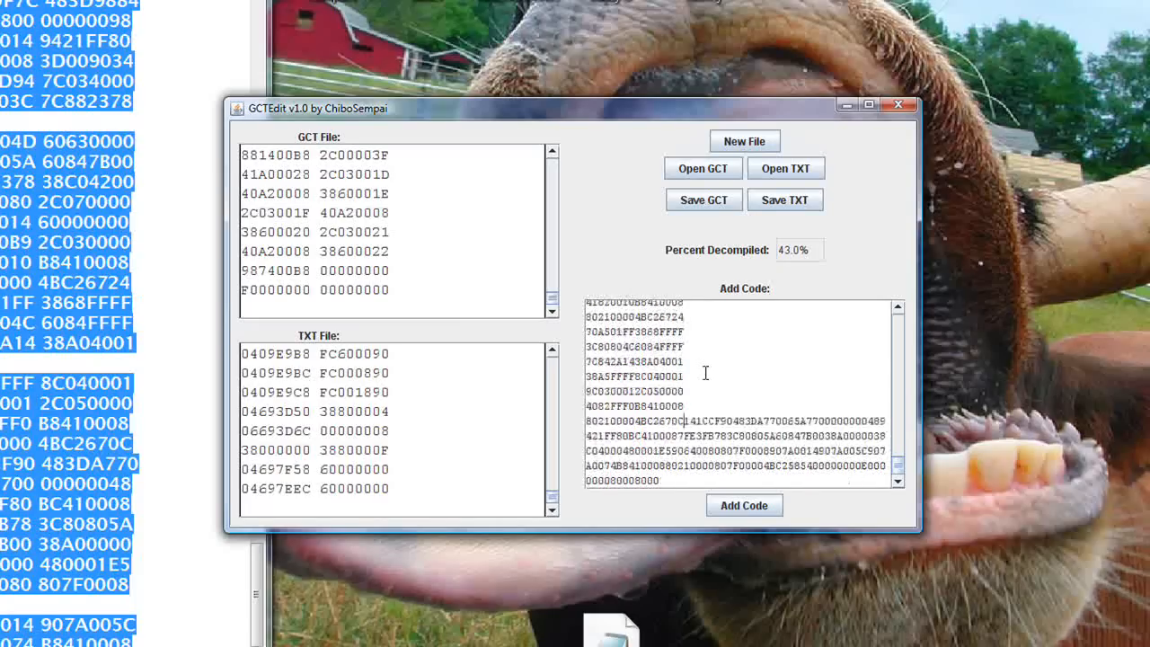
{"action": "scroll", "scroll_direction": "down", "scroll_amount": 3}
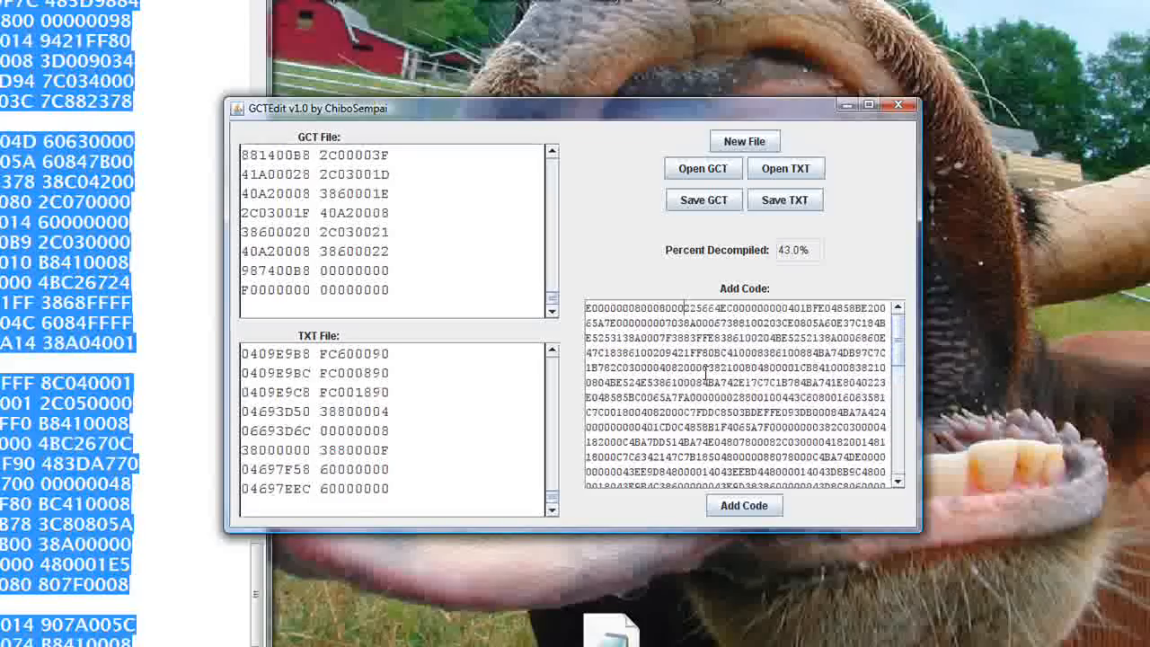
Add the entered code, listing File Patch Code v3.5.1 and reaching 73% decompiled
{"action": "left_click", "coordinate": [743, 504]}
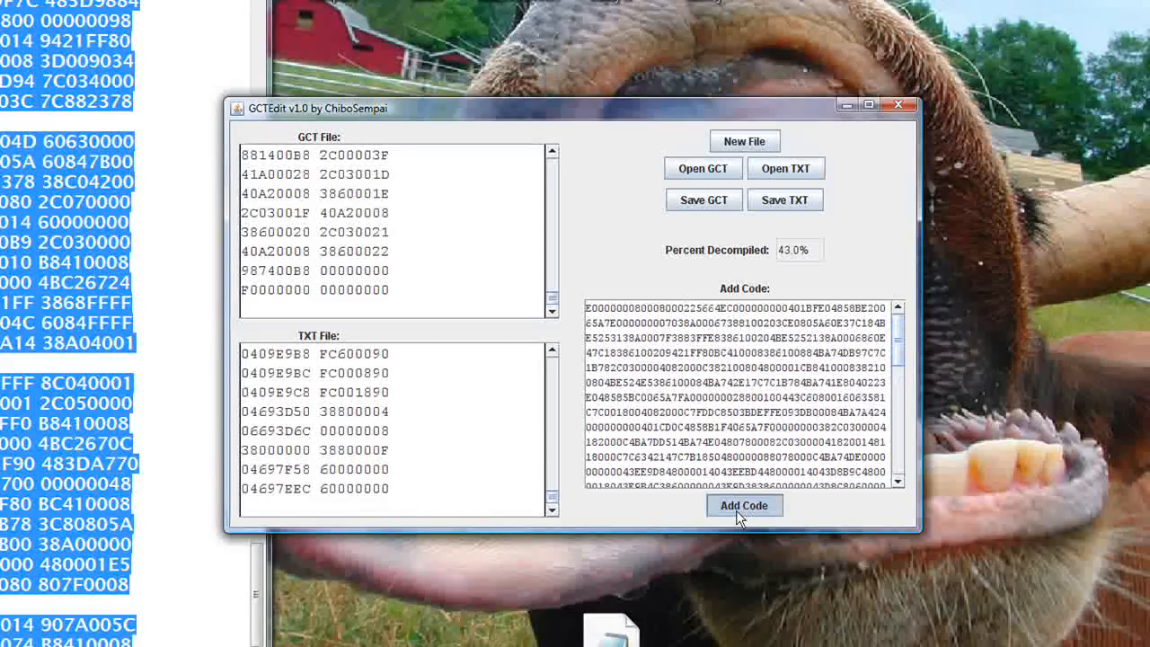
{"action": "left_click", "coordinate": [744, 504]}
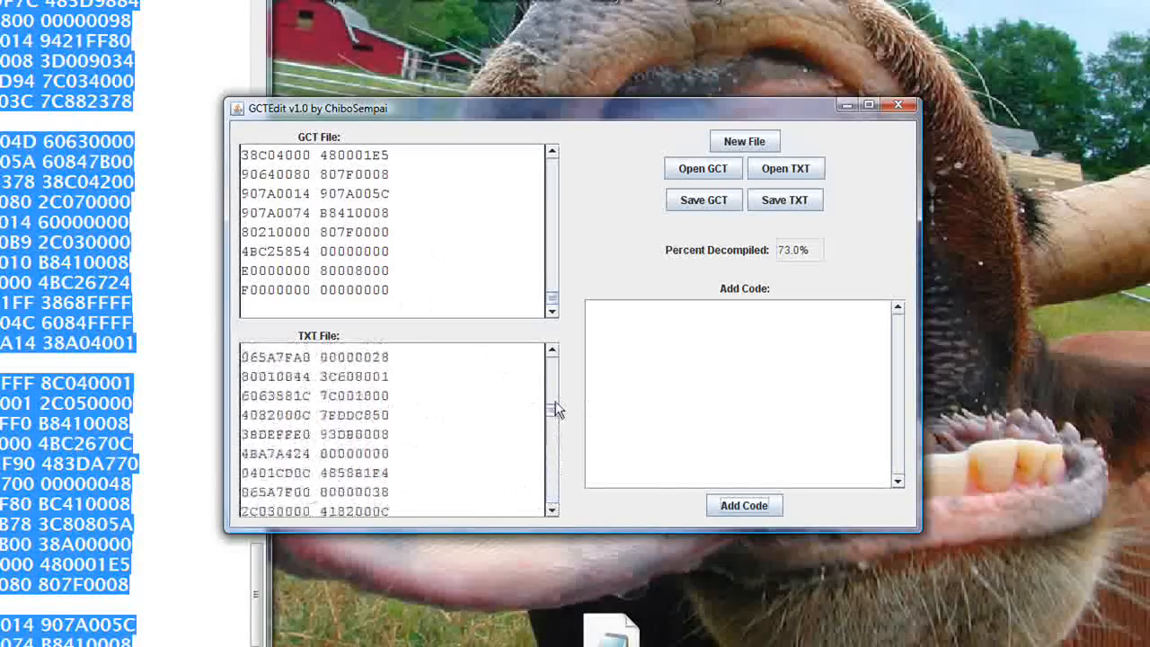
{"action": "scroll", "scroll_direction": "down", "scroll_amount": 3}
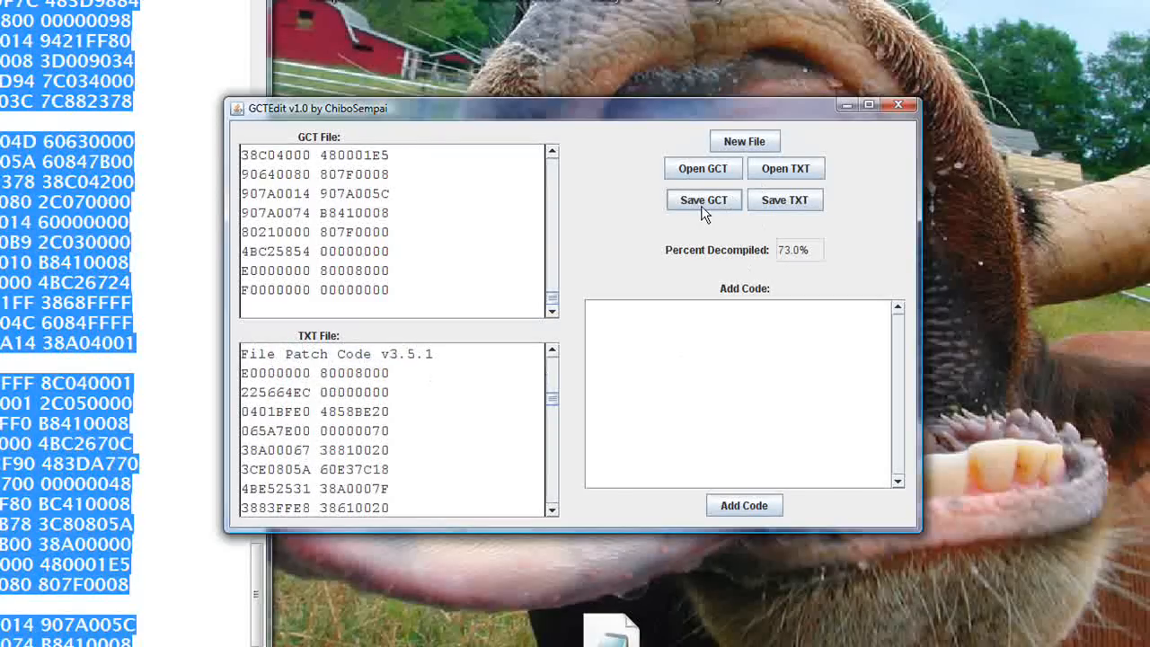
Save the GCT to the Desktop as 'RSBE01 - Test Code.gct' and close GCTEdit
{"action": "left_click", "coordinate": [702, 199]}
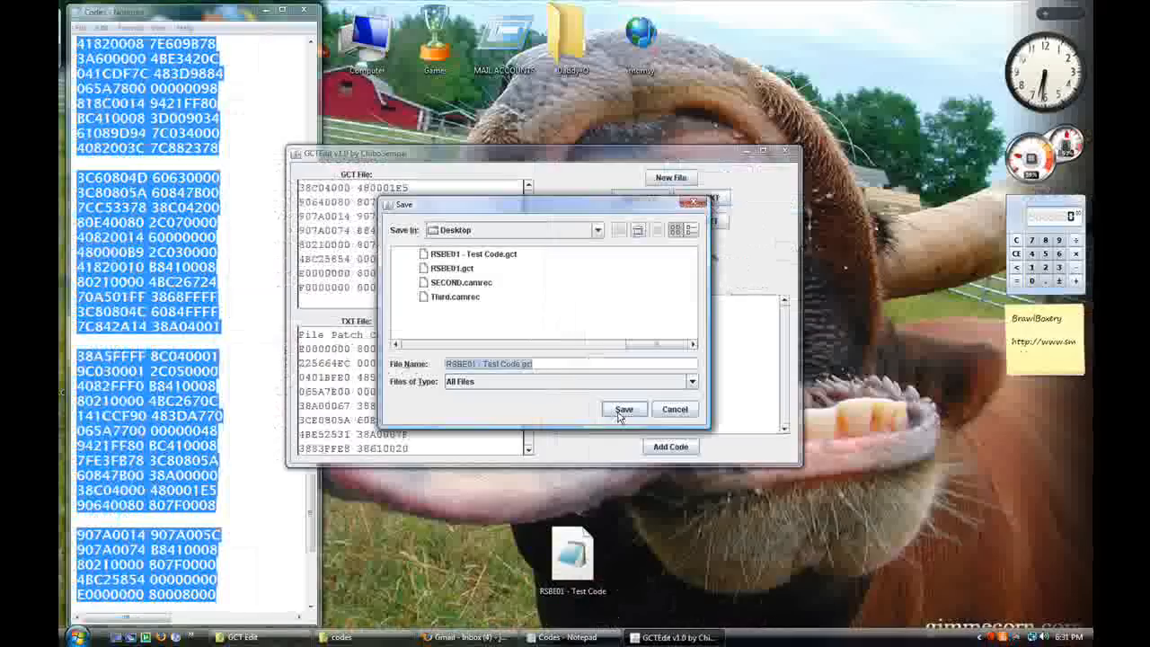
{"action": "left_click", "coordinate": [623, 409]}
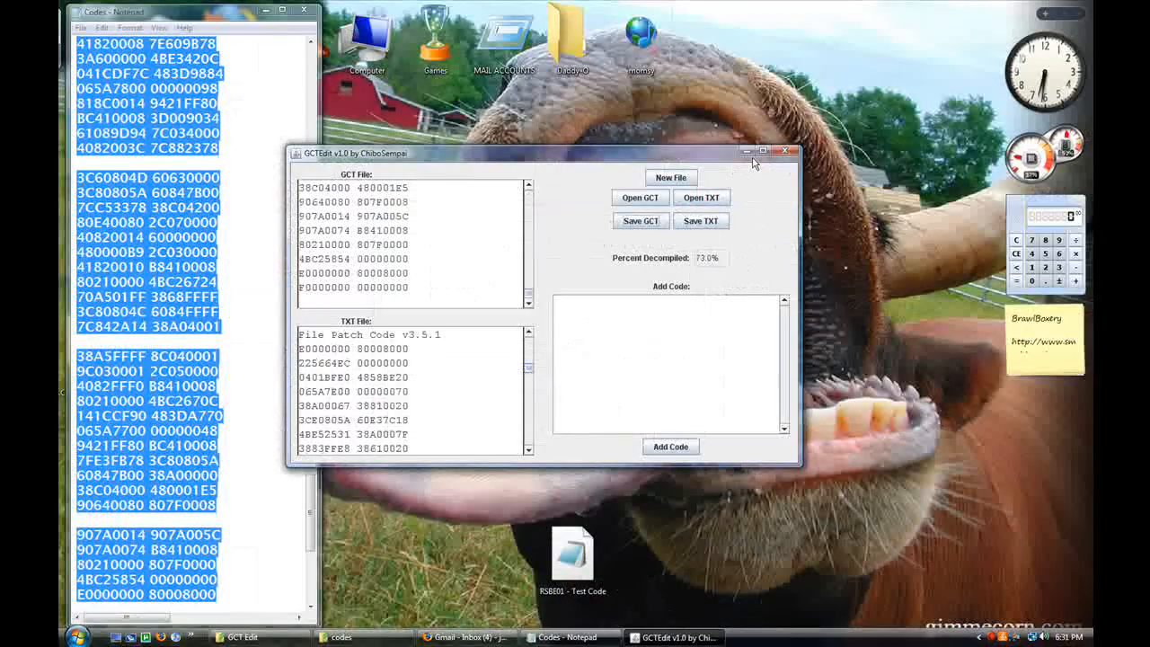
{"action": "left_click", "coordinate": [784, 151]}
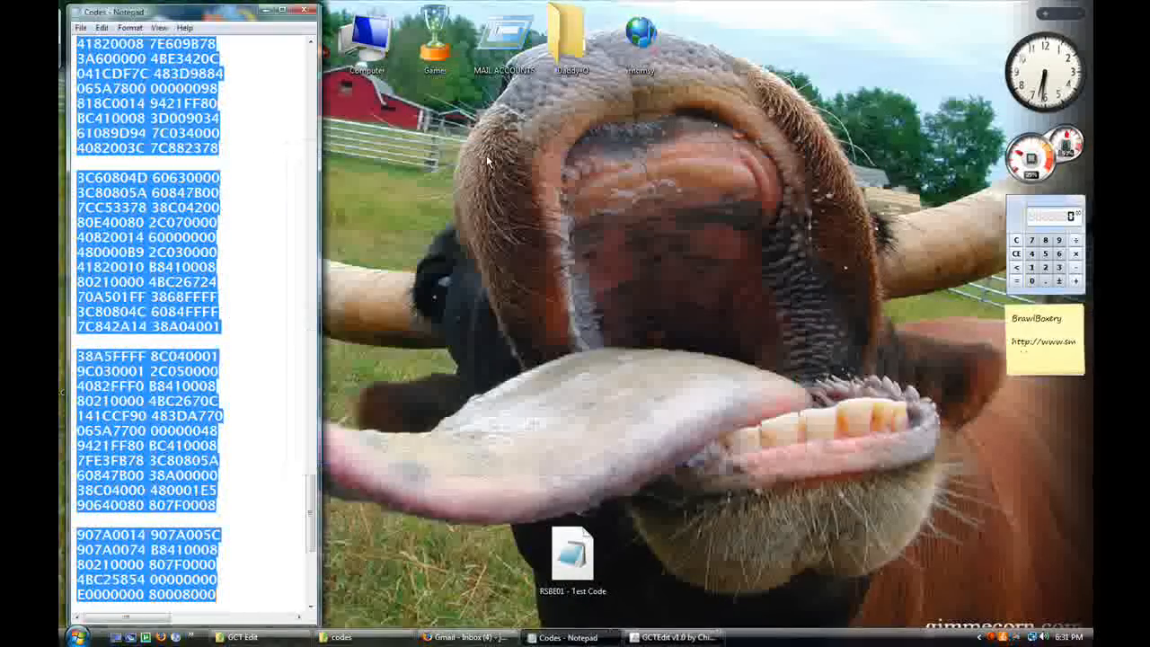
{"action": "left_click", "coordinate": [301, 11]}
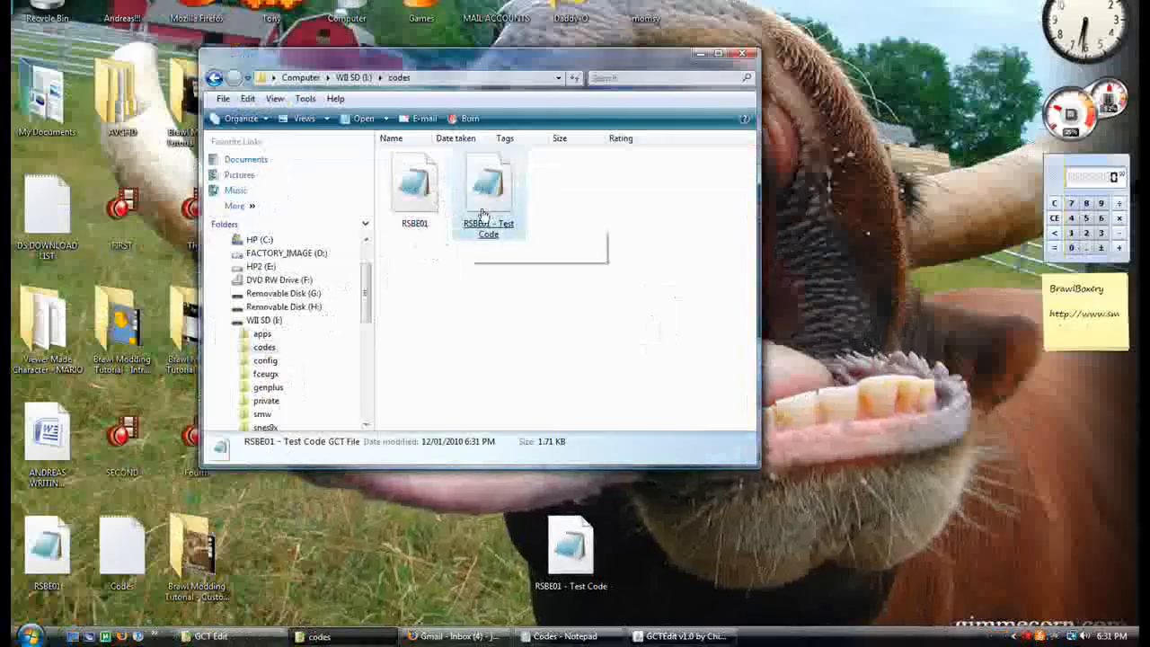
Remove 'RSBE01 - Test Code' from WII SD (I:)\codes, leaving RSBE01, and reopen the folder
{"action": "left_click", "coordinate": [488, 184]}
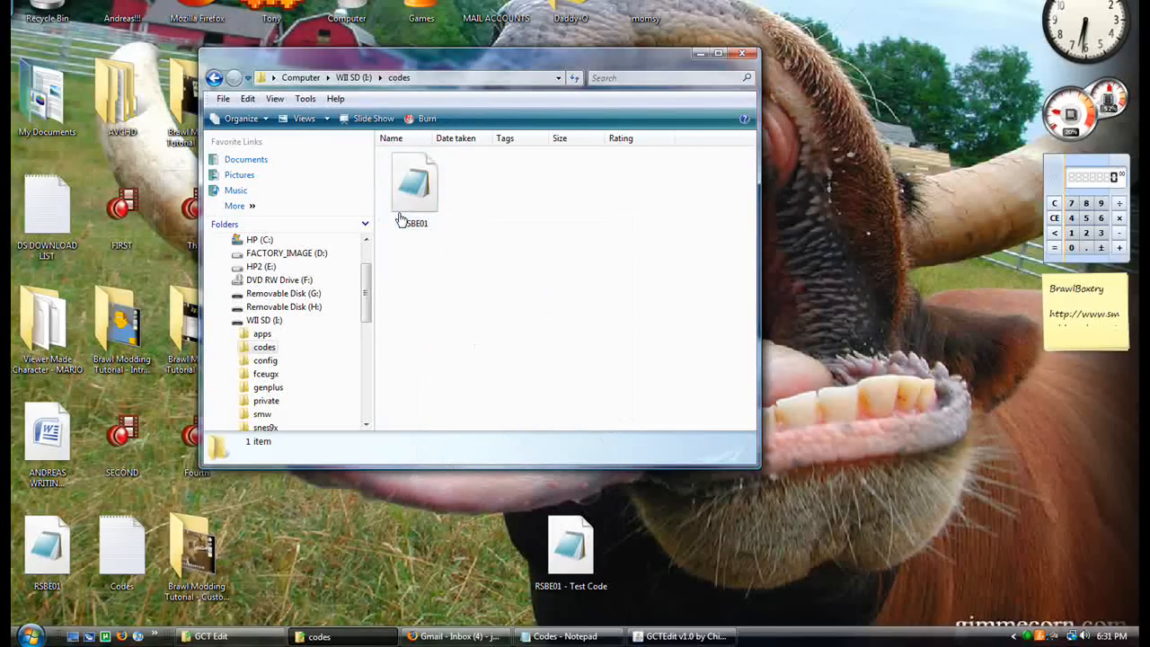
{"action": "left_click", "coordinate": [215, 77]}
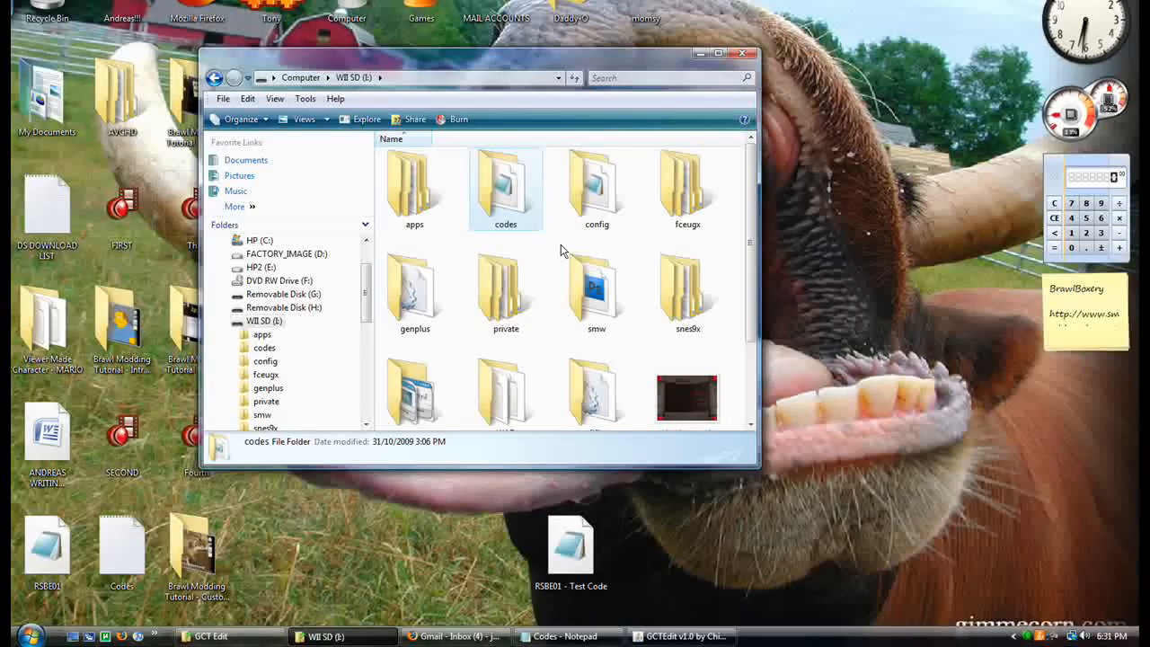
{"action": "double_click", "coordinate": [505, 184]}
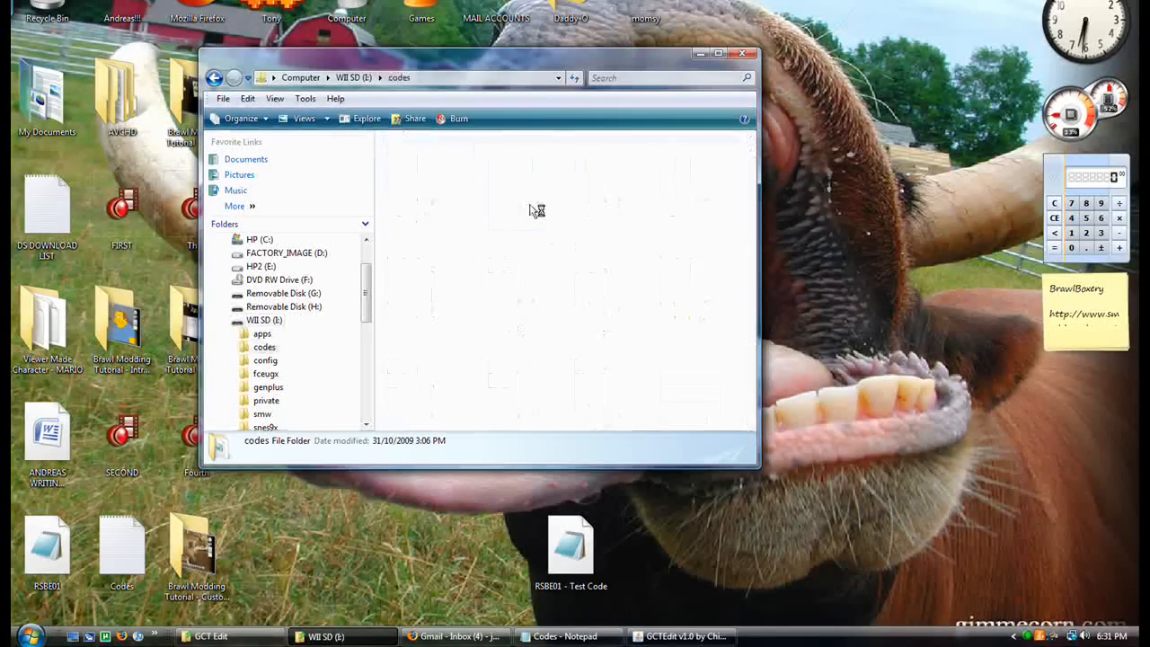